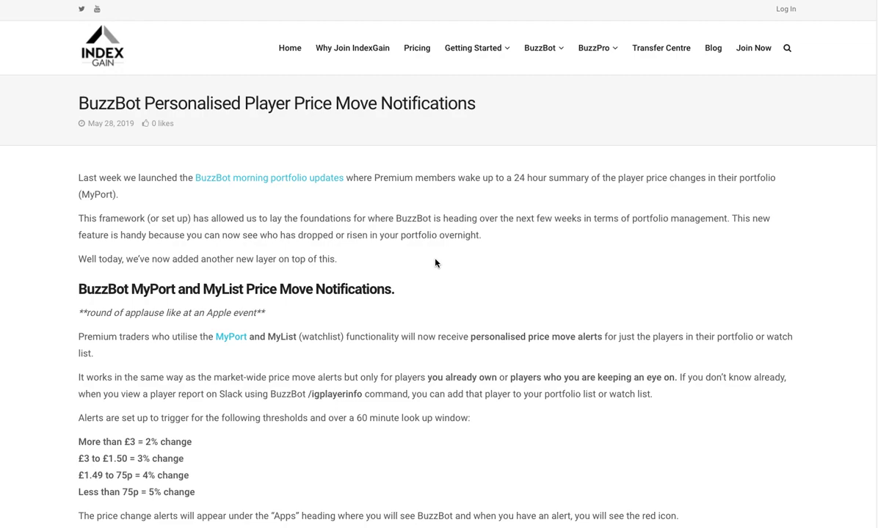
{"action": "mouse_move", "coordinate": [267, 152]}
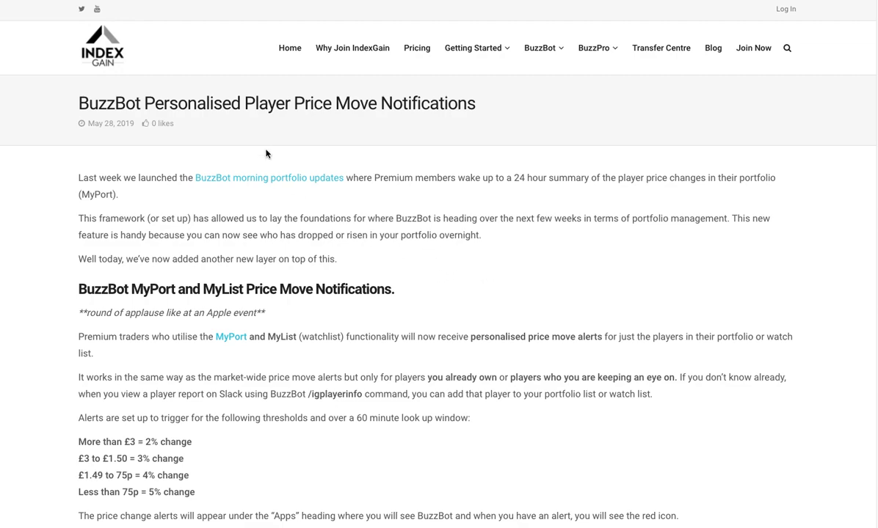
{"action": "mouse_move", "coordinate": [123, 108]}
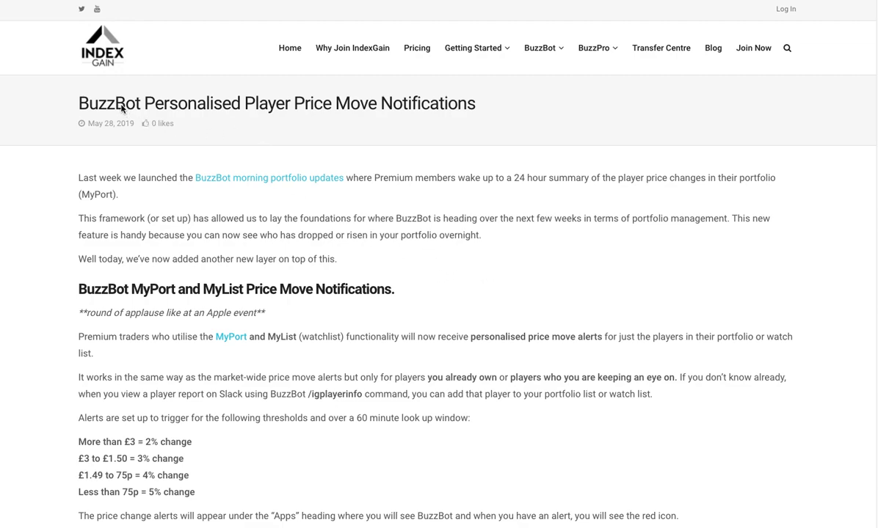
{"action": "mouse_move", "coordinate": [267, 109]}
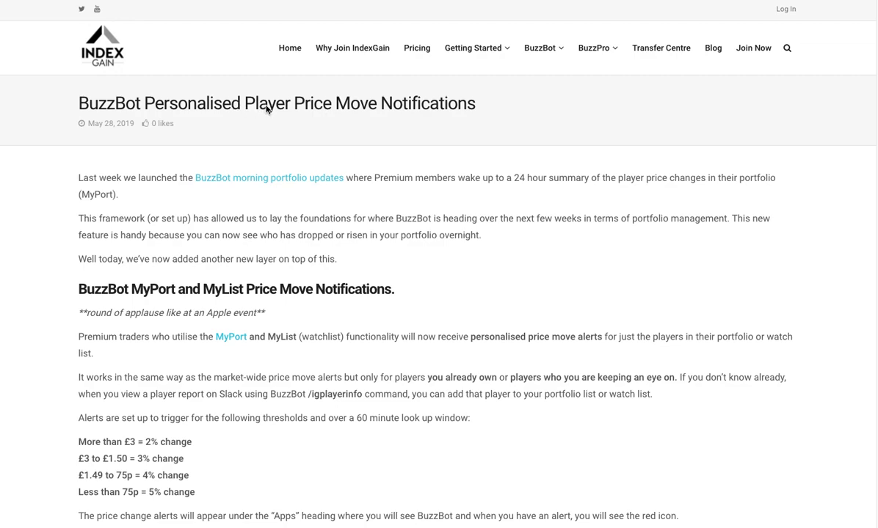
Scroll the IndexGain article down to the thresholds list and the example BuzzBot alert screenshot.
{"action": "scroll", "scroll_direction": "down", "scroll_amount": 3}
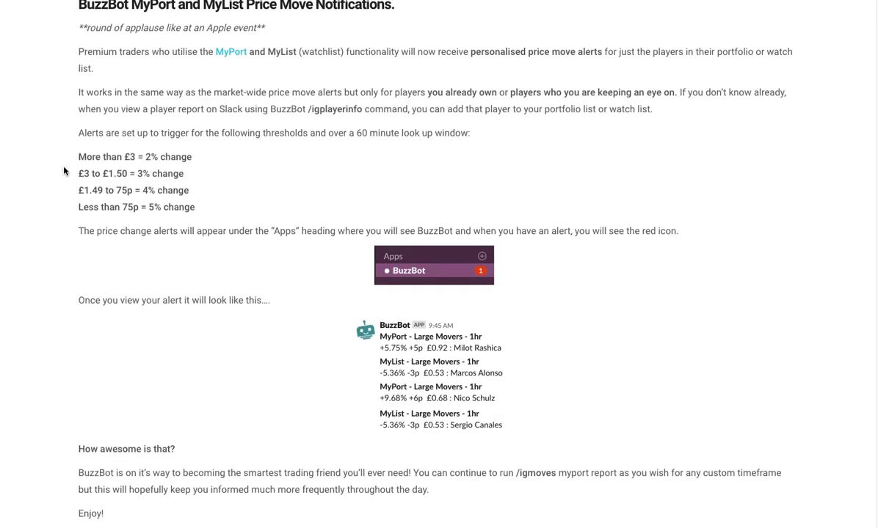
{"action": "mouse_move", "coordinate": [79, 158]}
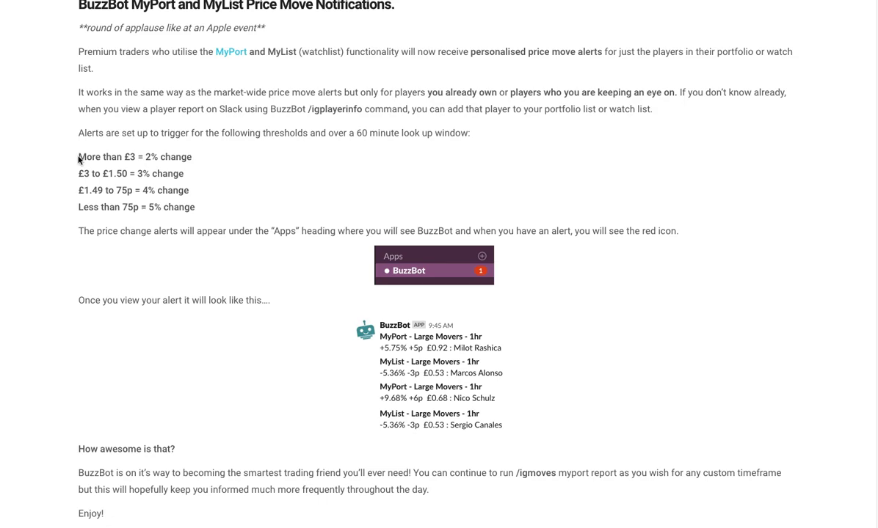
{"action": "left_click_drag", "start_coordinate": [79, 156], "coordinate": [215, 211]}
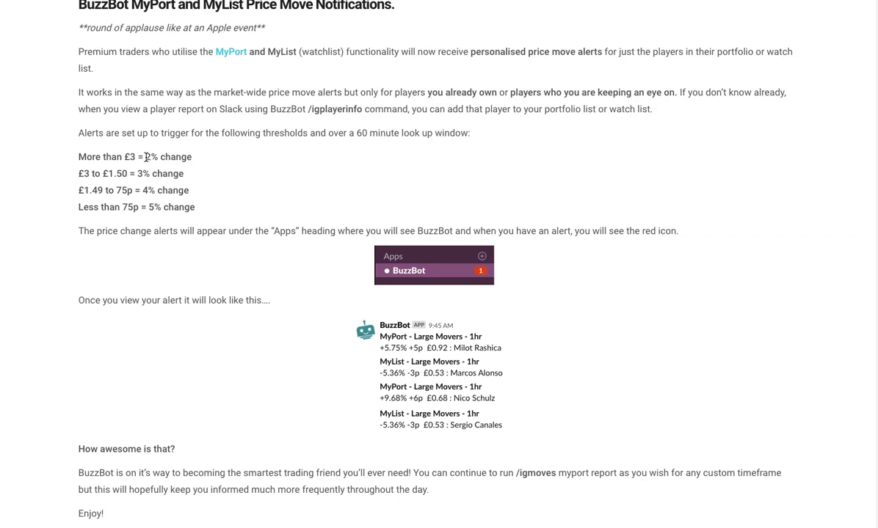
{"action": "mouse_move", "coordinate": [112, 170]}
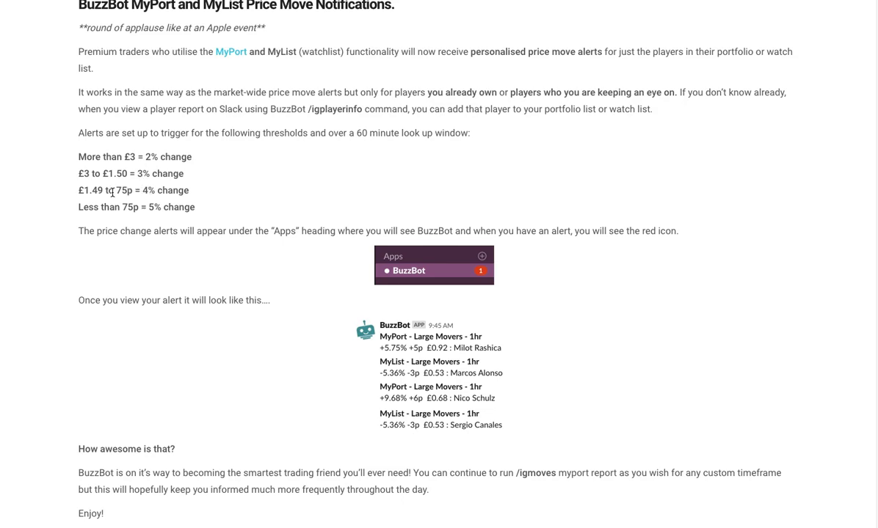
{"action": "mouse_move", "coordinate": [162, 207]}
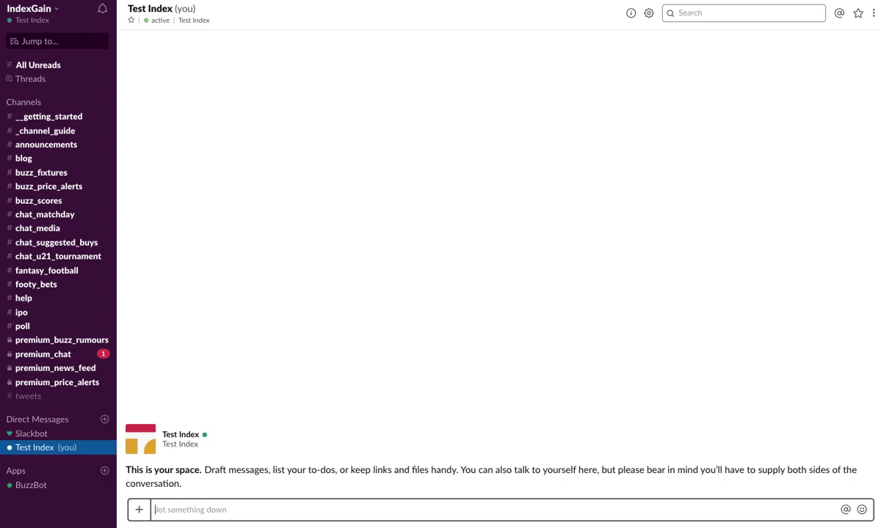
Run /igmoves myport in the self-DM and expand BuzzBot's 3-day report to every player.
{"action": "type", "text": "/igmoves"}
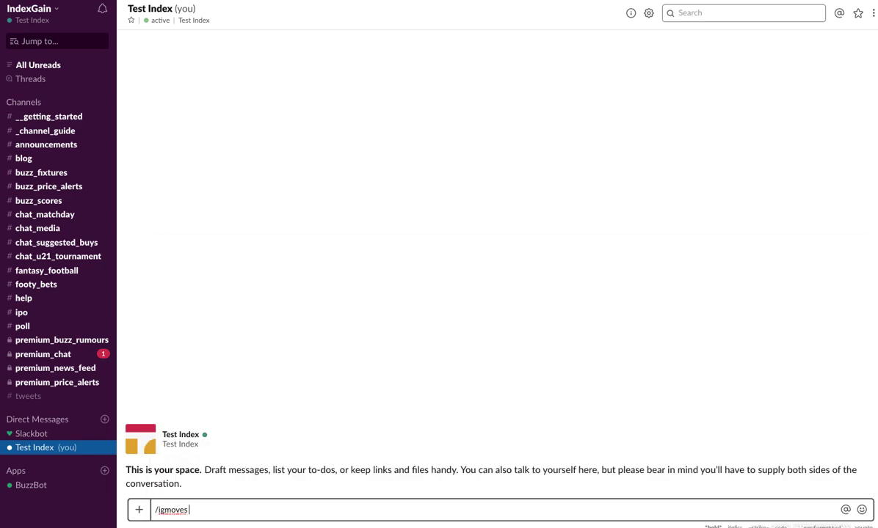
{"action": "type", "text": "myport"}
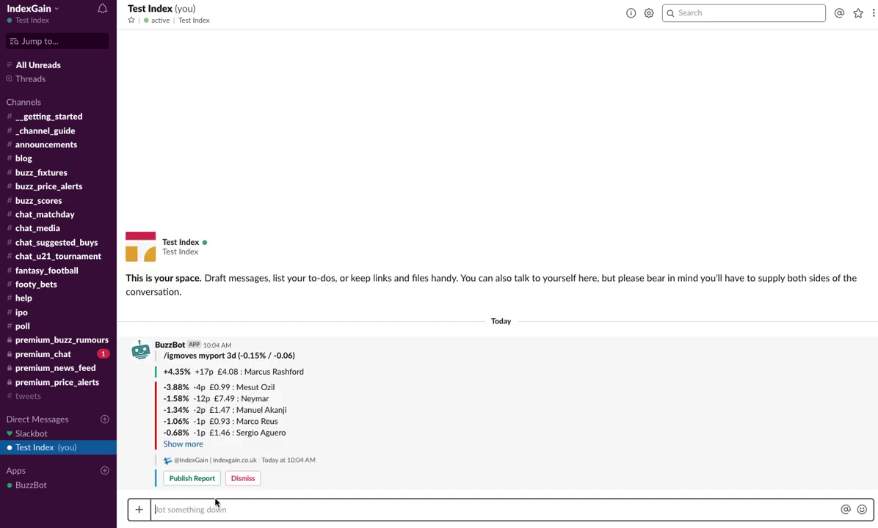
{"action": "left_click", "coordinate": [182, 445]}
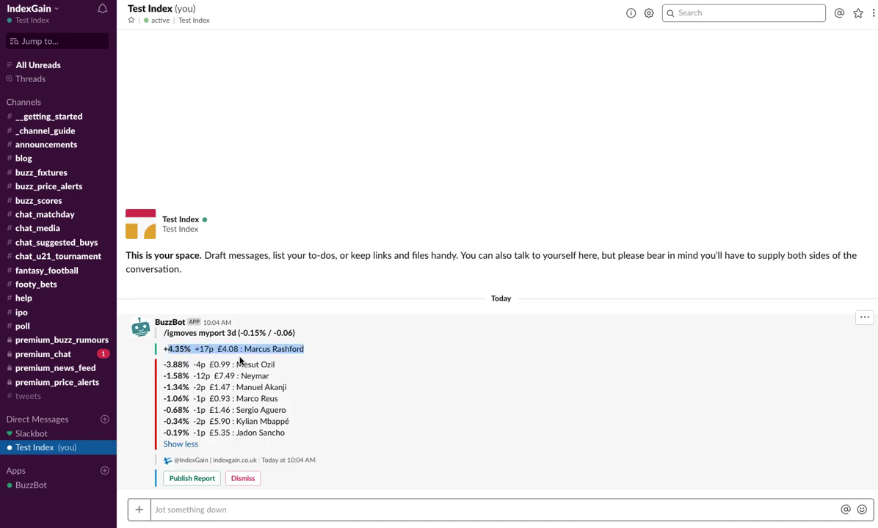
{"action": "mouse_move", "coordinate": [234, 349]}
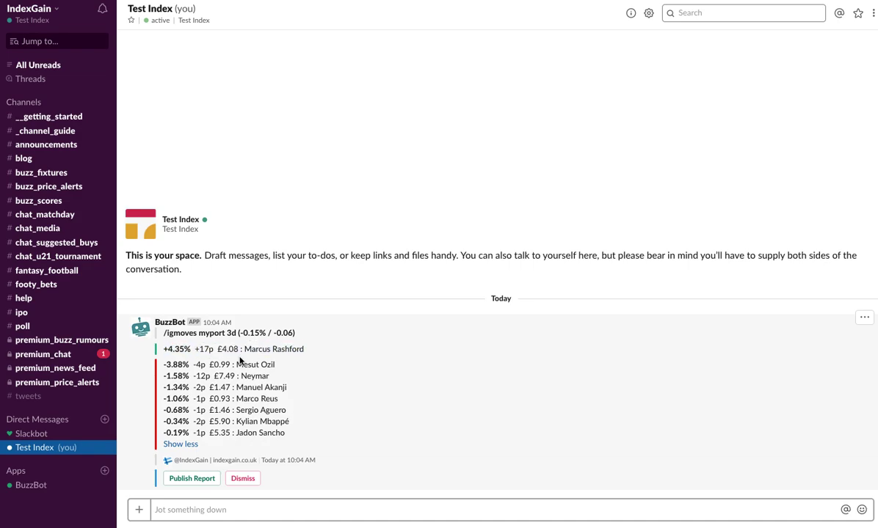
{"action": "mouse_move", "coordinate": [222, 336]}
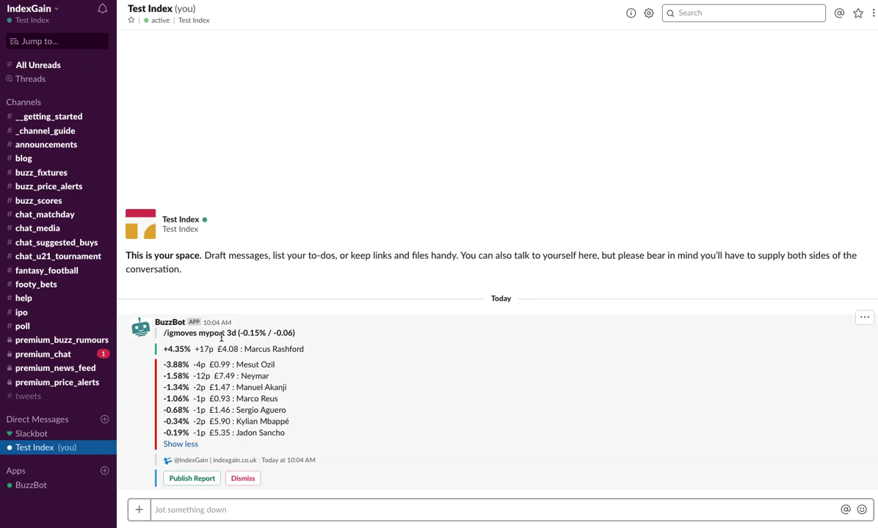
{"action": "mouse_move", "coordinate": [199, 387]}
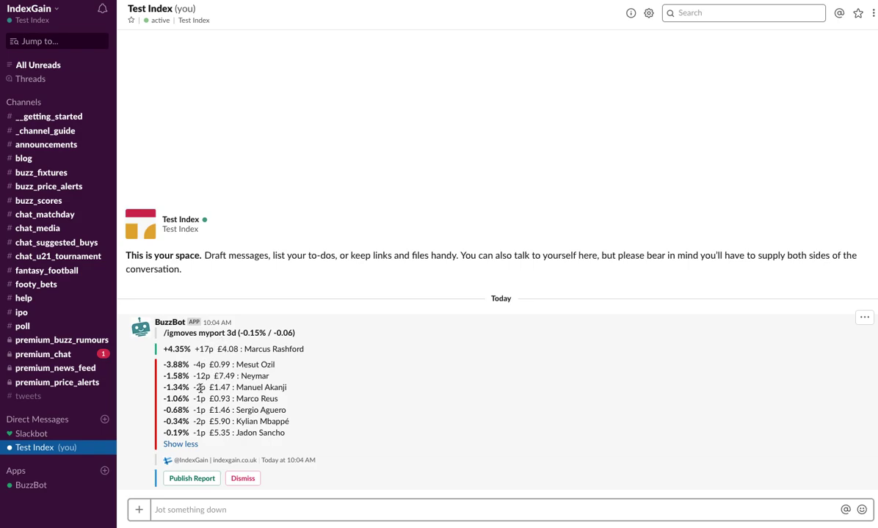
{"action": "mouse_move", "coordinate": [243, 432]}
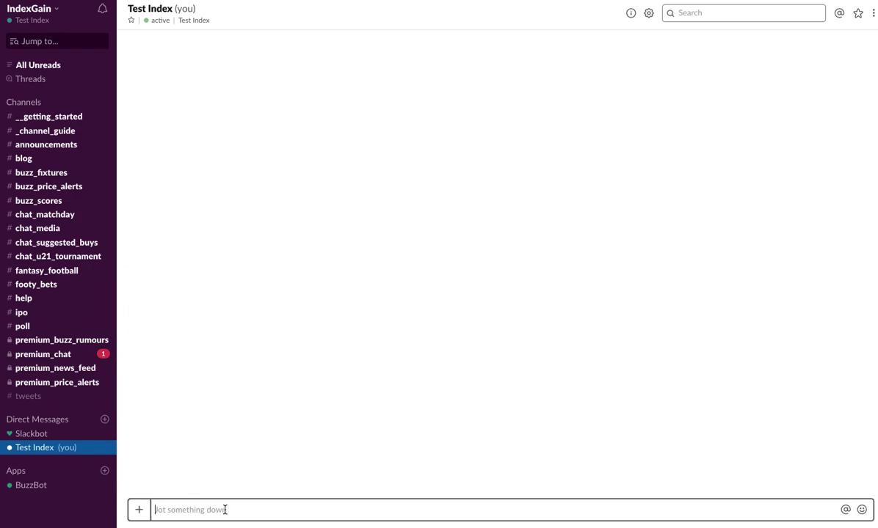
Run /igmoves mylist and expand BuzzBot's 3-day watchlist report to every player.
{"action": "type", "text": "/ig"}
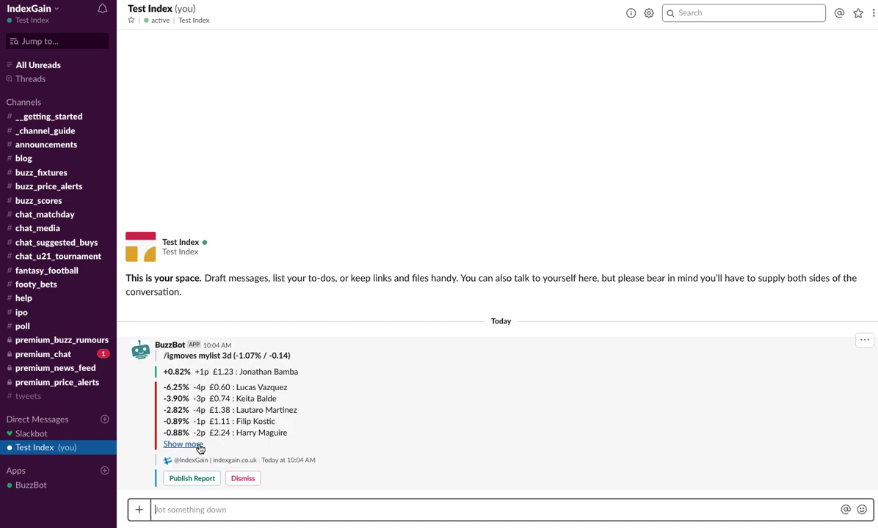
{"action": "left_click", "coordinate": [182, 445]}
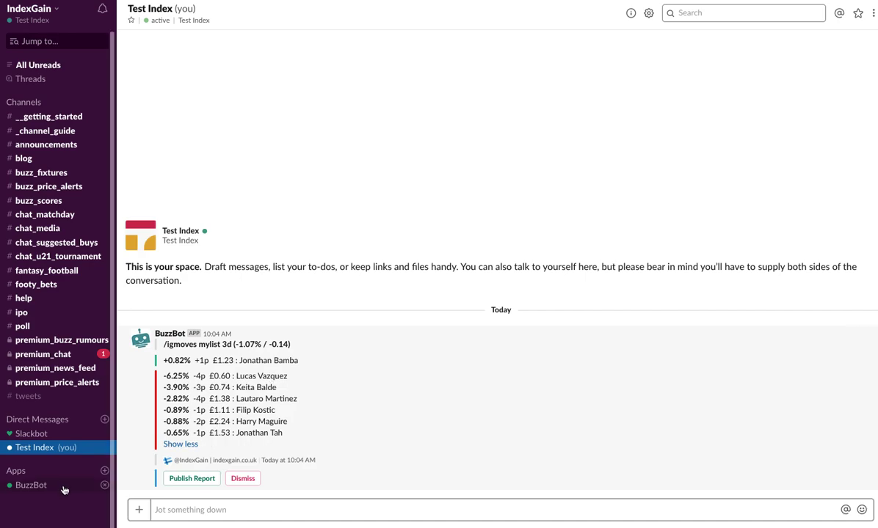
Switch to the BuzzBot app conversation and scroll back to the July 5th hourly large-move alerts.
{"action": "left_click", "coordinate": [31, 484]}
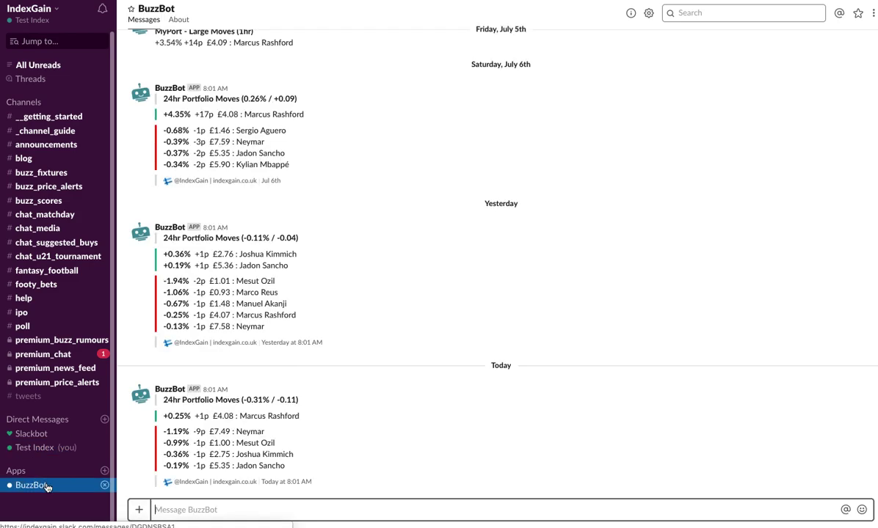
{"action": "mouse_move", "coordinate": [281, 334]}
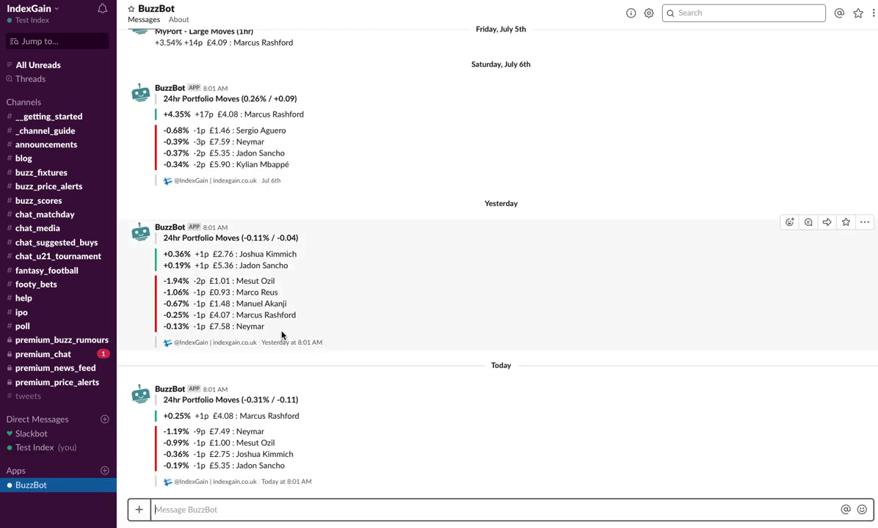
{"action": "scroll", "scroll_direction": "up", "scroll_amount": 3}
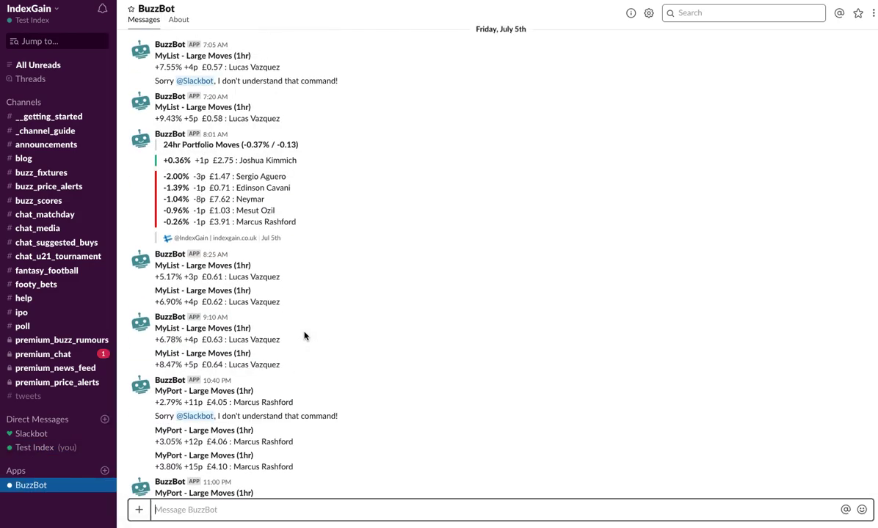
{"action": "scroll", "scroll_direction": "down", "scroll_amount": 3}
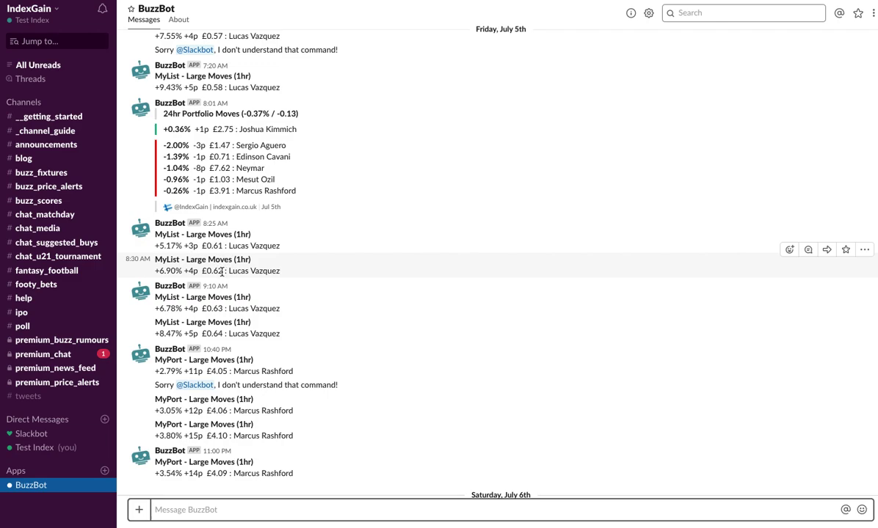
{"action": "mouse_move", "coordinate": [209, 71]}
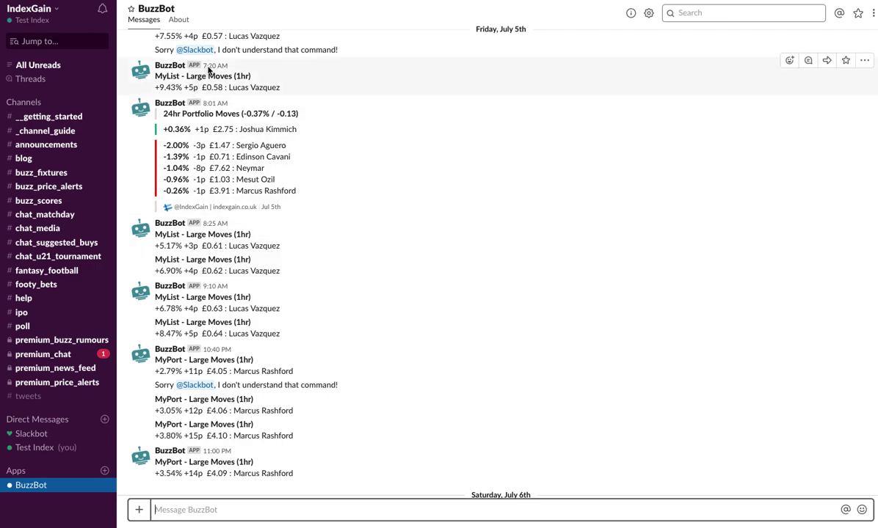
{"action": "mouse_move", "coordinate": [208, 84]}
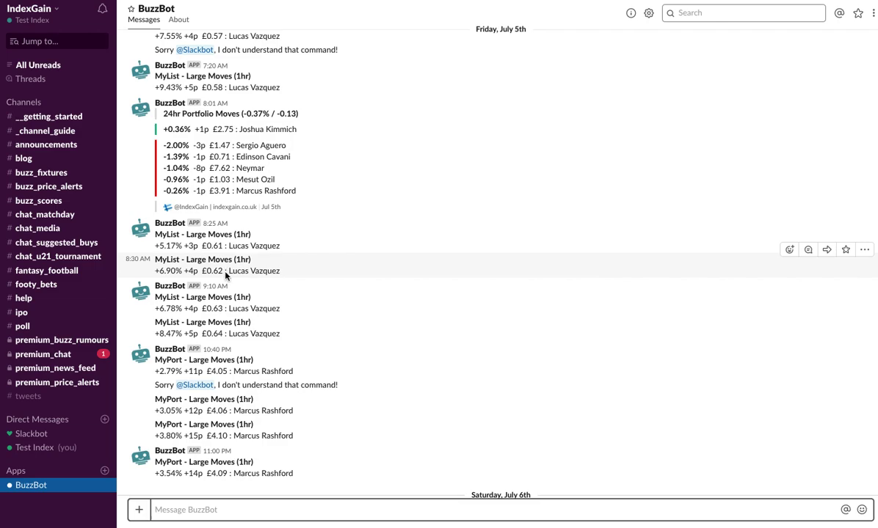
{"action": "mouse_move", "coordinate": [226, 308]}
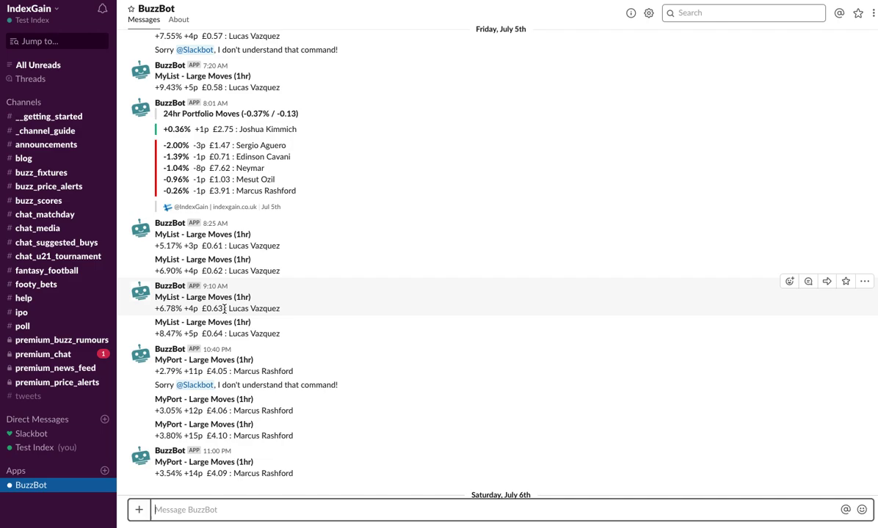
{"action": "mouse_move", "coordinate": [226, 311]}
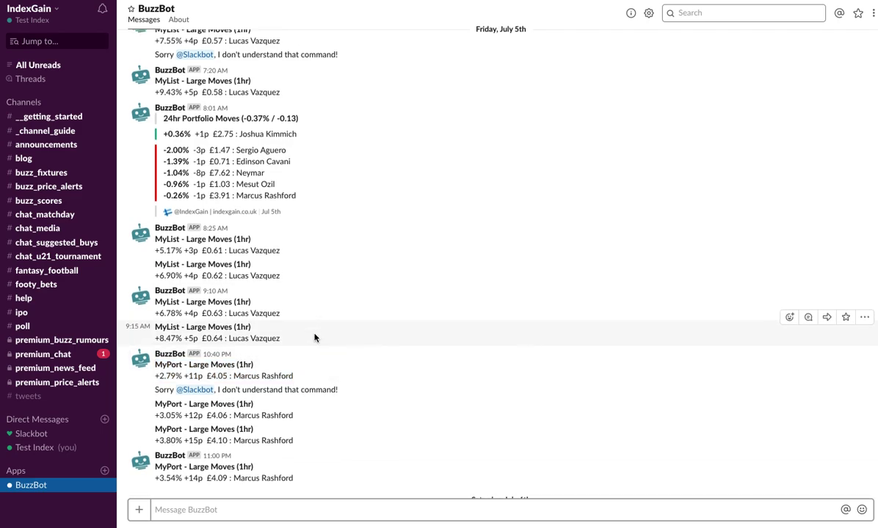
{"action": "scroll", "scroll_direction": "down", "scroll_amount": 3}
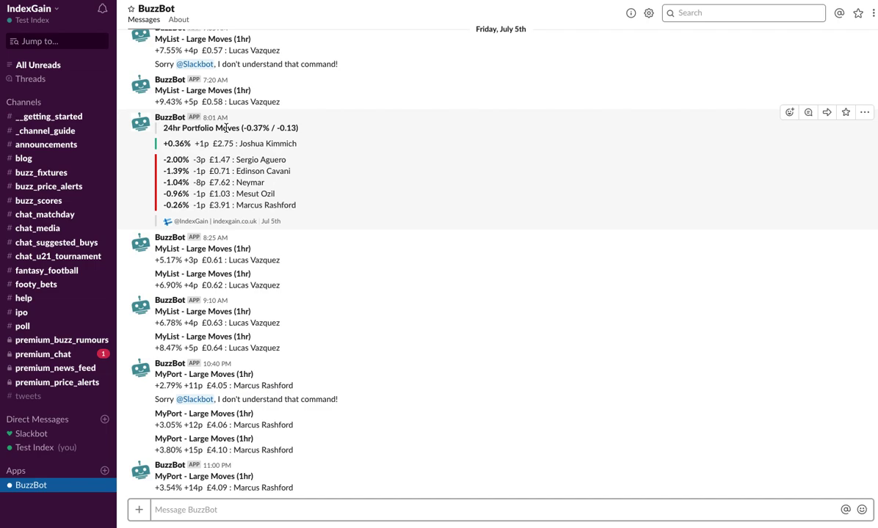
{"action": "mouse_move", "coordinate": [226, 128]}
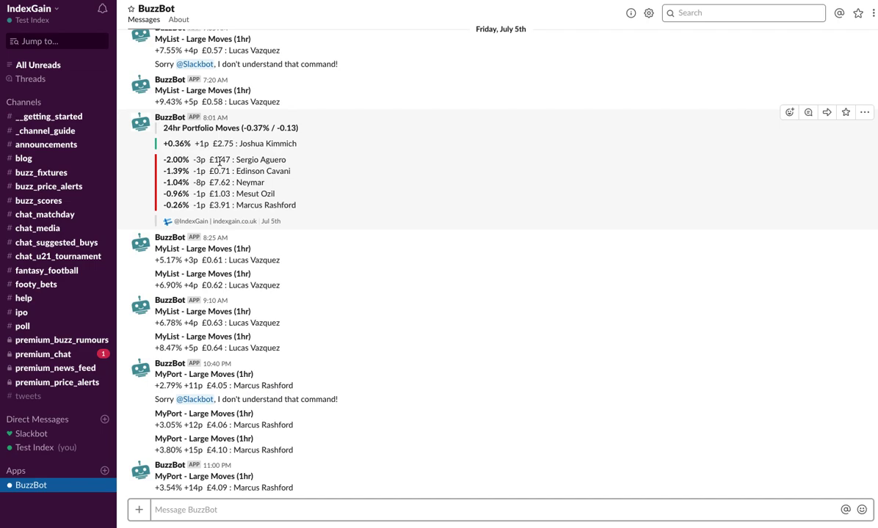
{"action": "mouse_move", "coordinate": [227, 257]}
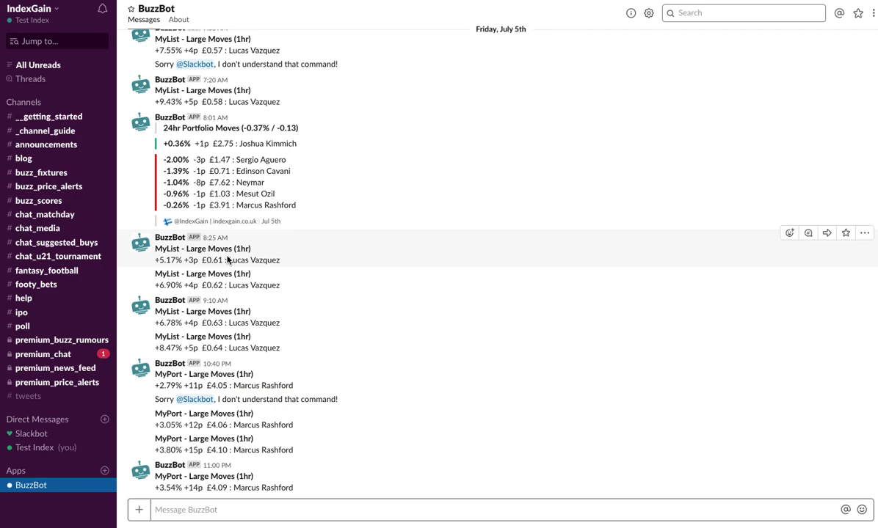
{"action": "mouse_move", "coordinate": [37, 301]}
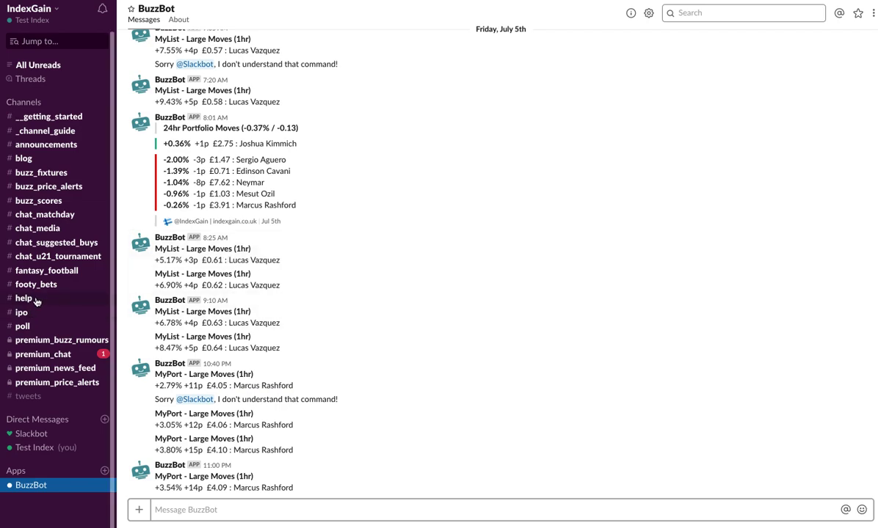
{"action": "mouse_move", "coordinate": [280, 329]}
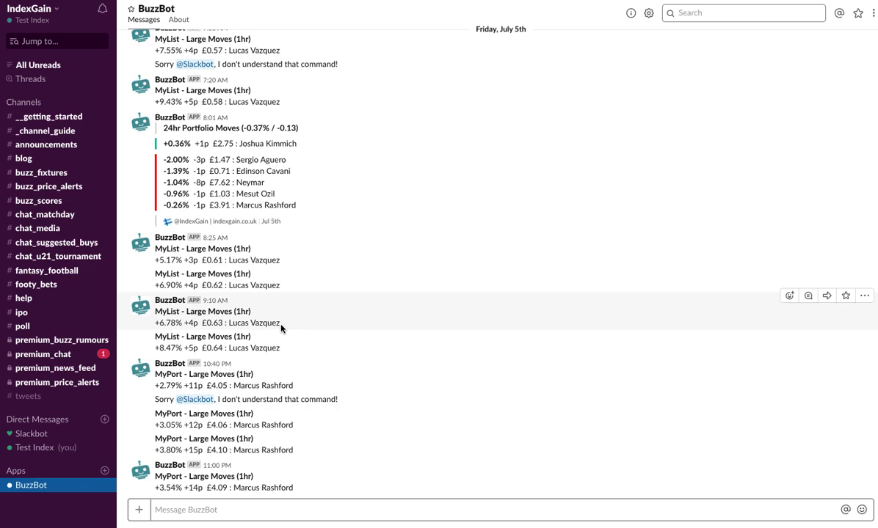
{"action": "mouse_move", "coordinate": [282, 329]}
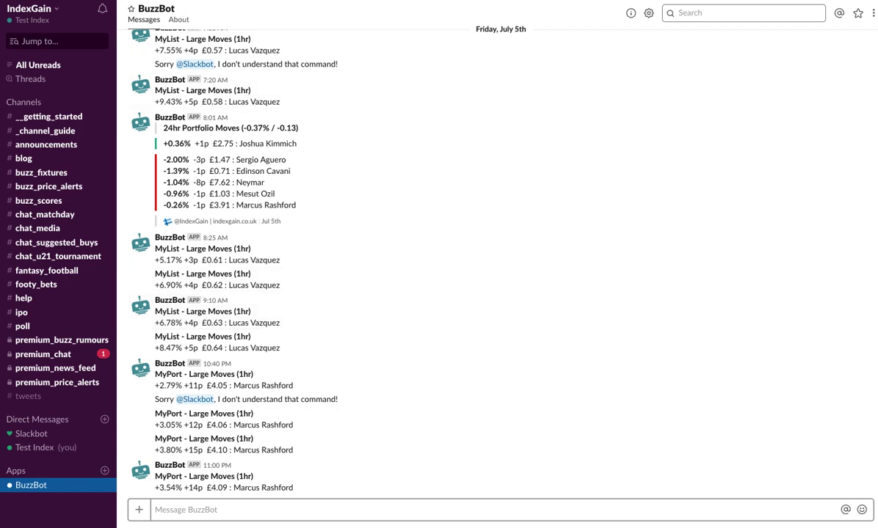
{"action": "mouse_move", "coordinate": [254, 79]}
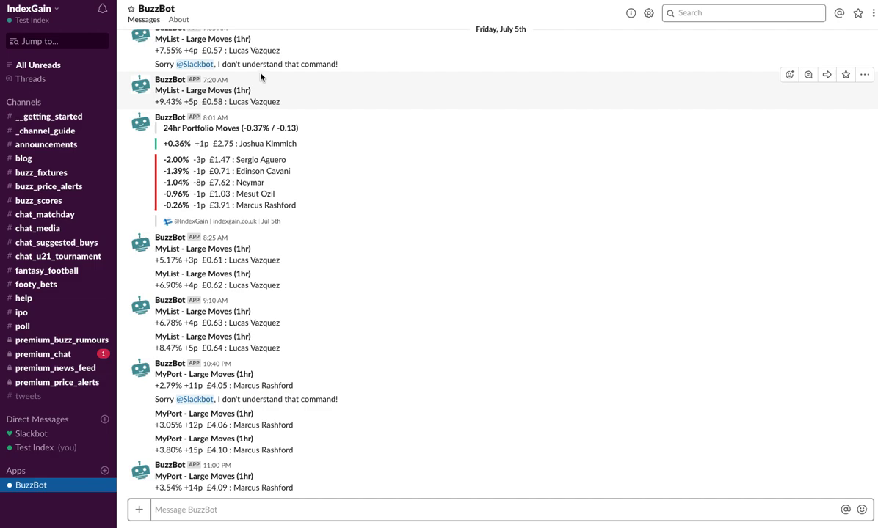
{"action": "mouse_move", "coordinate": [270, 96]}
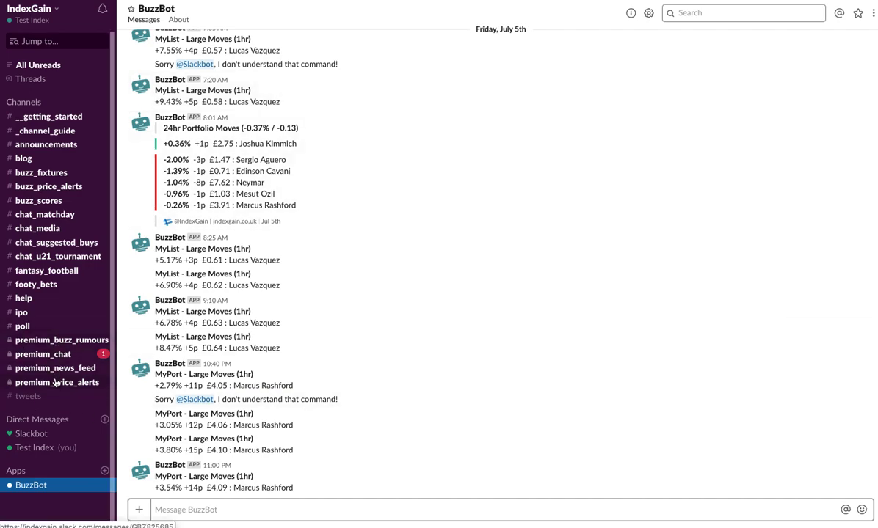
{"action": "mouse_move", "coordinate": [396, 320]}
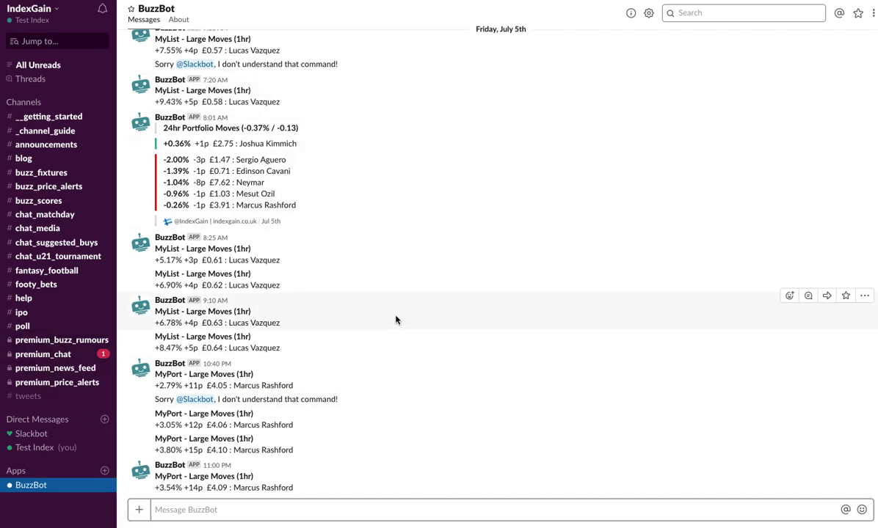